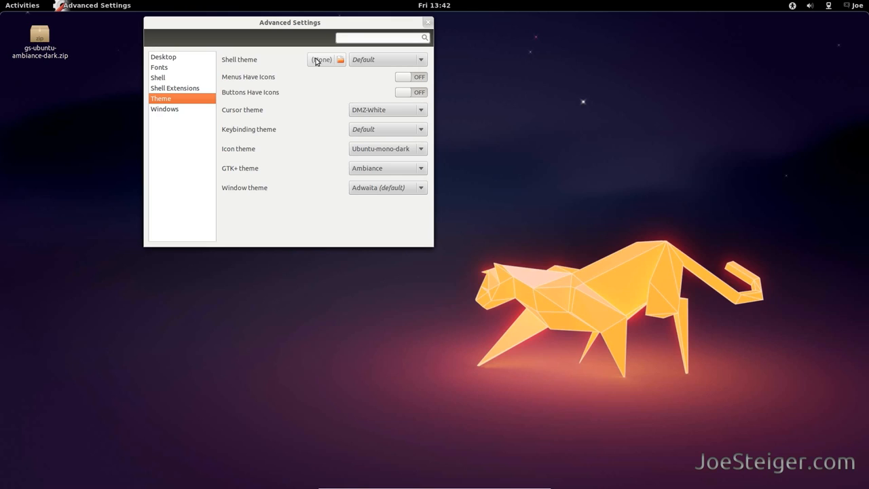
Close Advanced Settings and launch Terminal from the Activities dash
{"action": "left_click", "coordinate": [427, 22]}
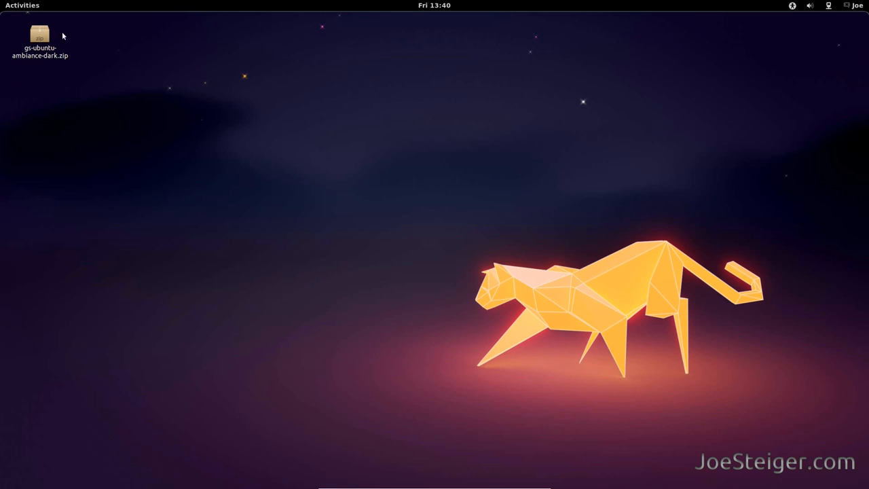
{"action": "left_click", "coordinate": [22, 6]}
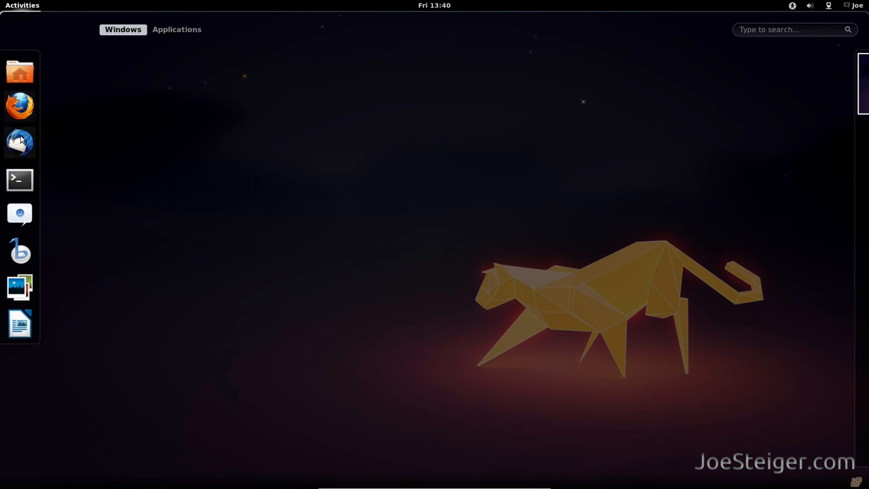
{"action": "left_click", "coordinate": [19, 179]}
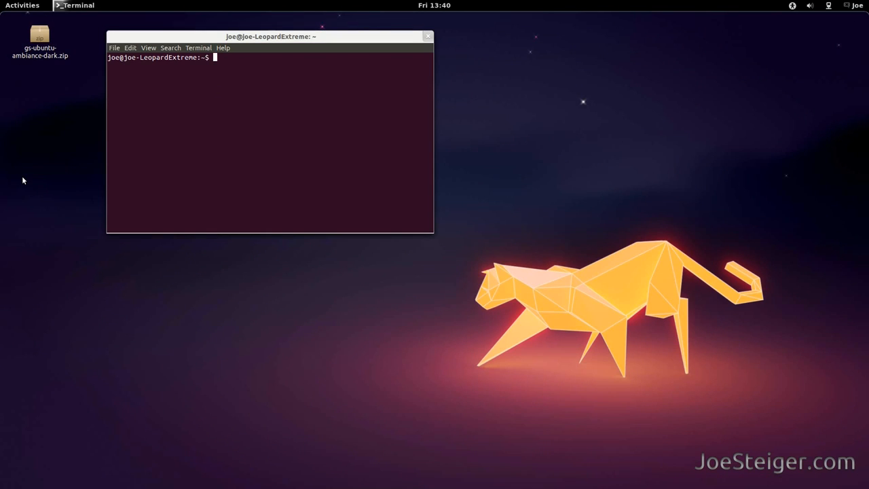
Add the ppa:ferramroberto/gnome3 repository, then run sudo apt-get update
{"action": "type", "text": "sudo add-apt-"}
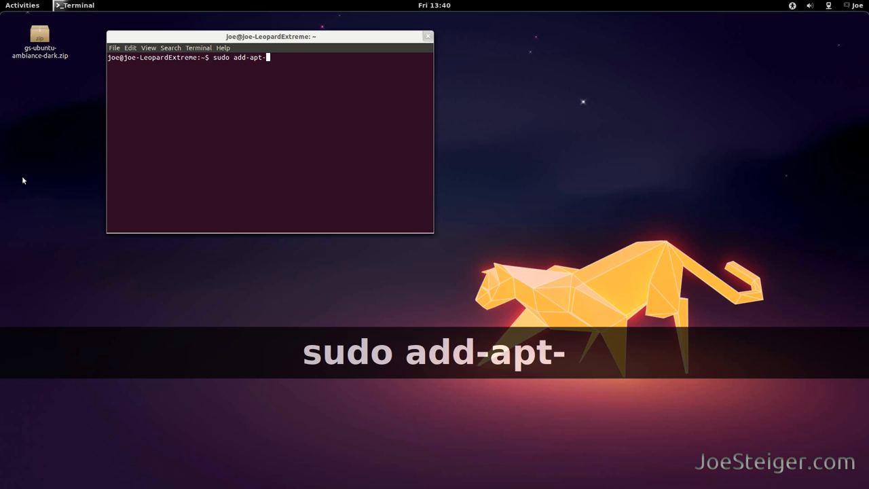
{"action": "type", "text": "repository p"}
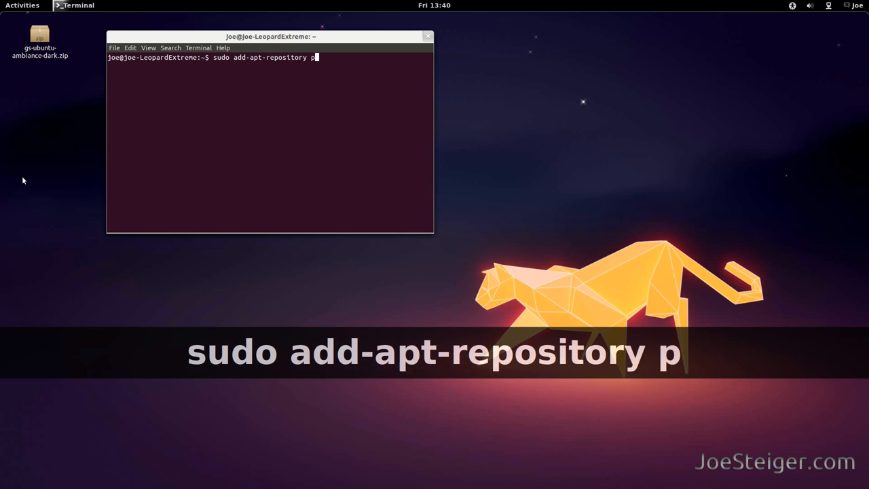
{"action": "type", "text": "pa:ferra"}
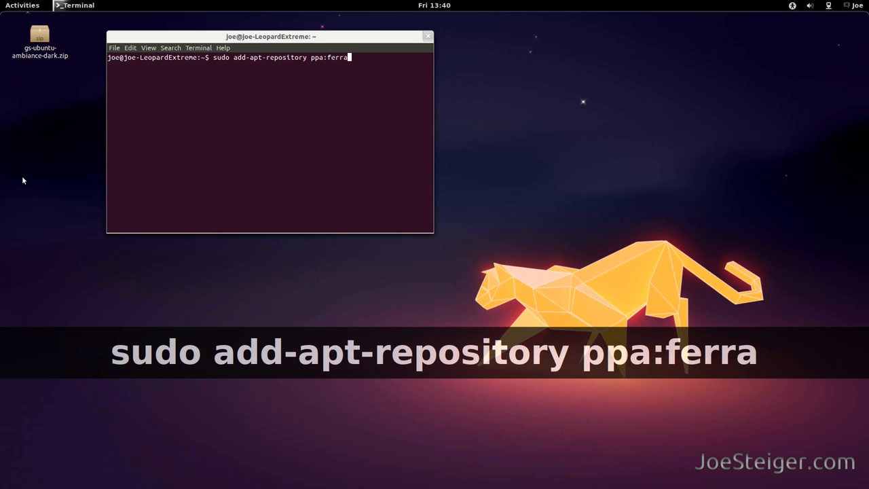
{"action": "type", "text": "mroberto"}
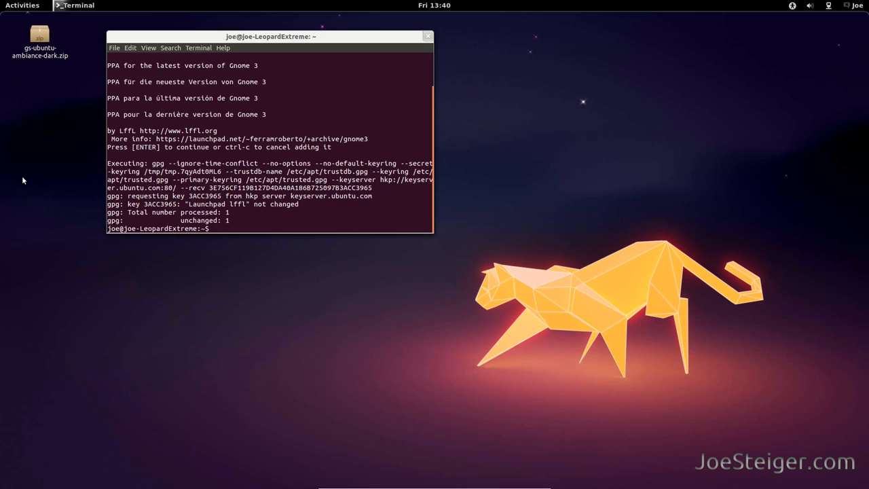
{"action": "type", "text": "sudo"}
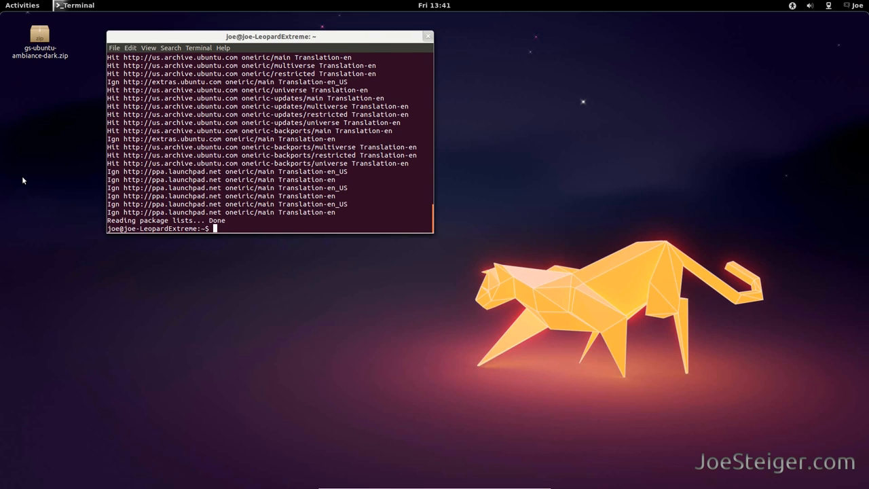
Install gnome-shell-extensions-user-theme via apt-get, then close the terminal window
{"action": "type", "text": "sudo a"}
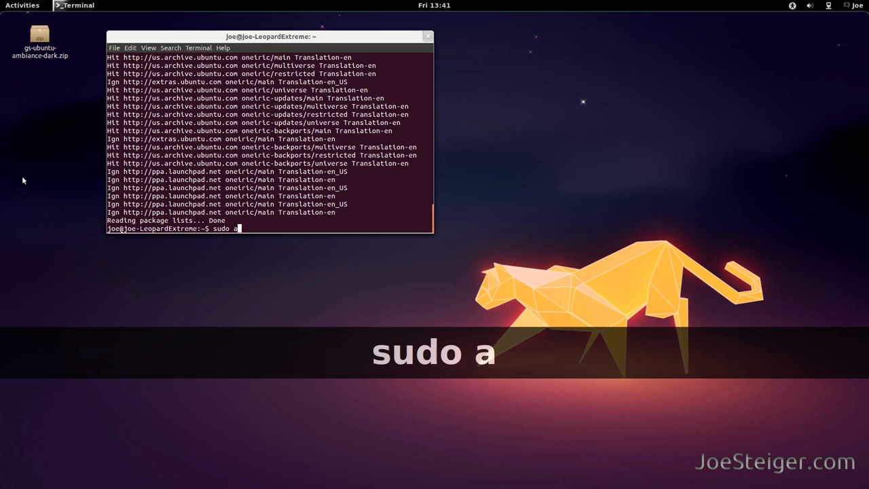
{"action": "type", "text": "pt-get inst"}
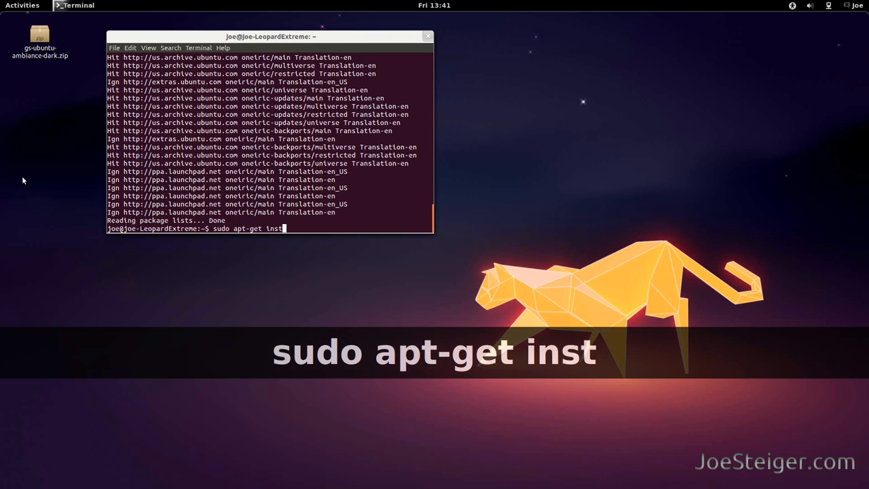
{"action": "type", "text": "all gnome"}
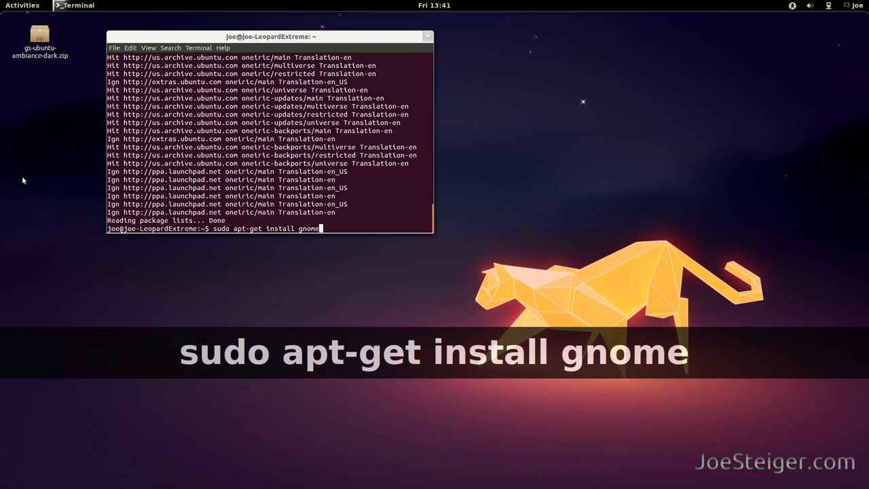
{"action": "type", "text": "-shell-ext"}
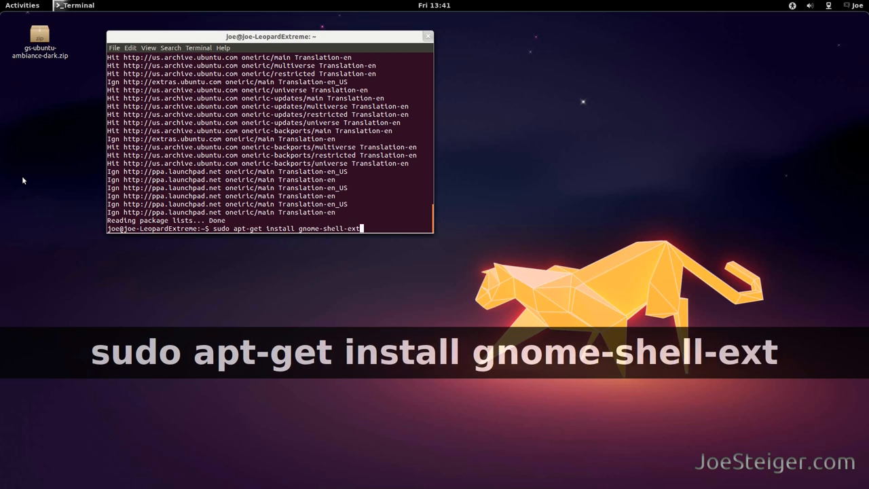
{"action": "type", "text": "ensions-user-theme"}
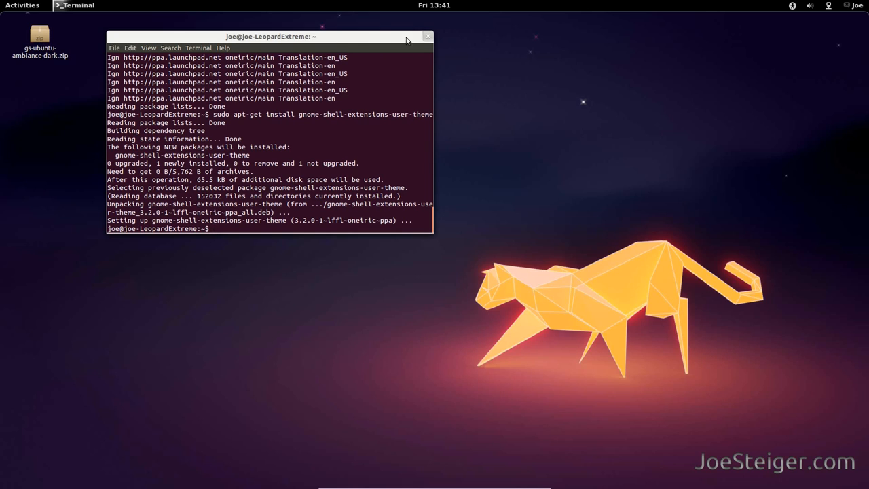
{"action": "left_click", "coordinate": [428, 36]}
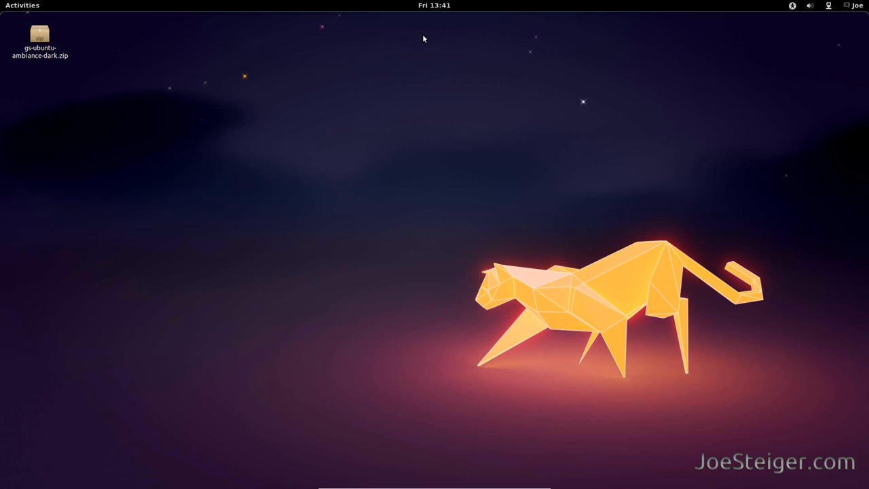
Restart GNOME Shell by running 'r' from the Alt+F2 prompt
{"action": "key", "text": "Alt+F2"}
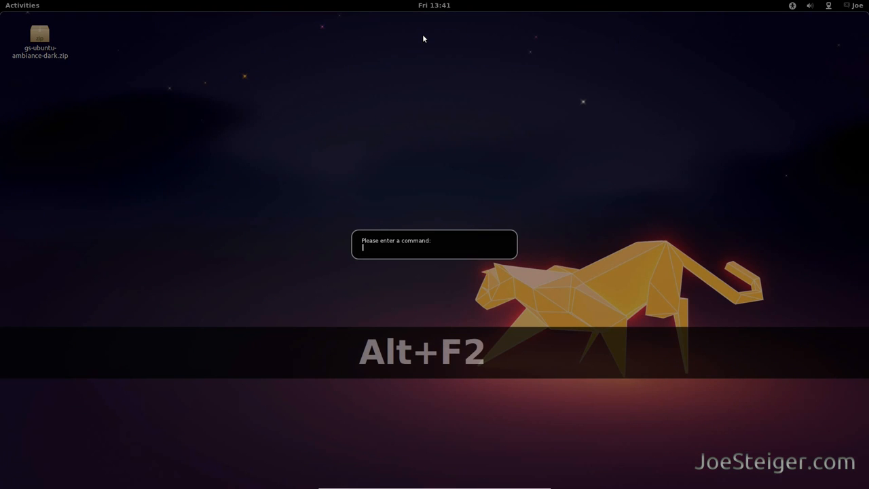
{"action": "type", "text": "r"}
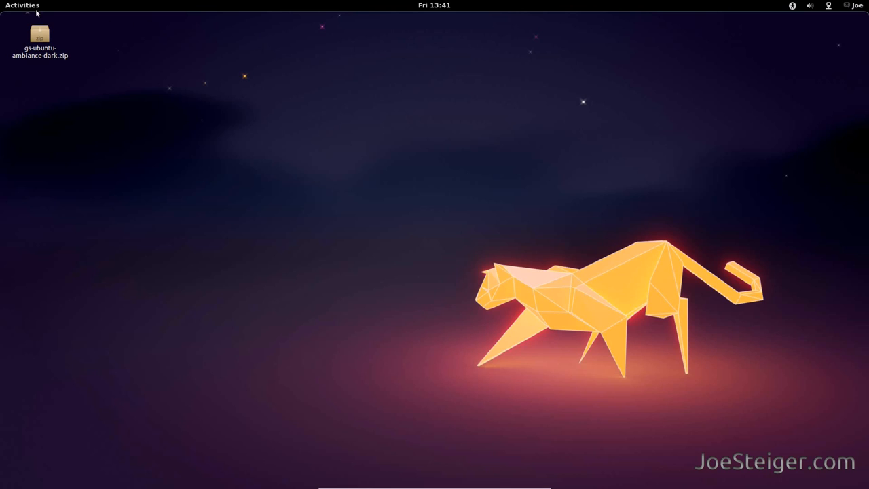
Launch Advanced Settings through a 'tweak' search, confirm User Themes is on, and view Theme
{"action": "left_click", "coordinate": [22, 5]}
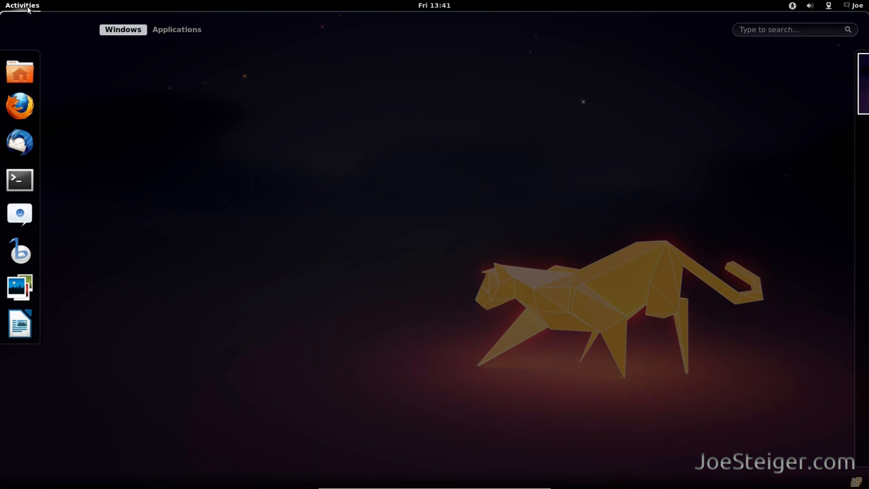
{"action": "type", "text": "tweak"}
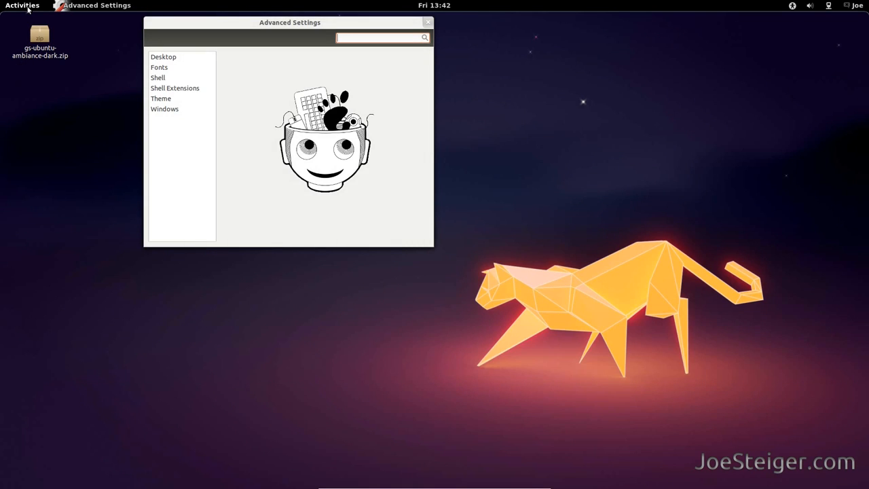
{"action": "left_click", "coordinate": [174, 88]}
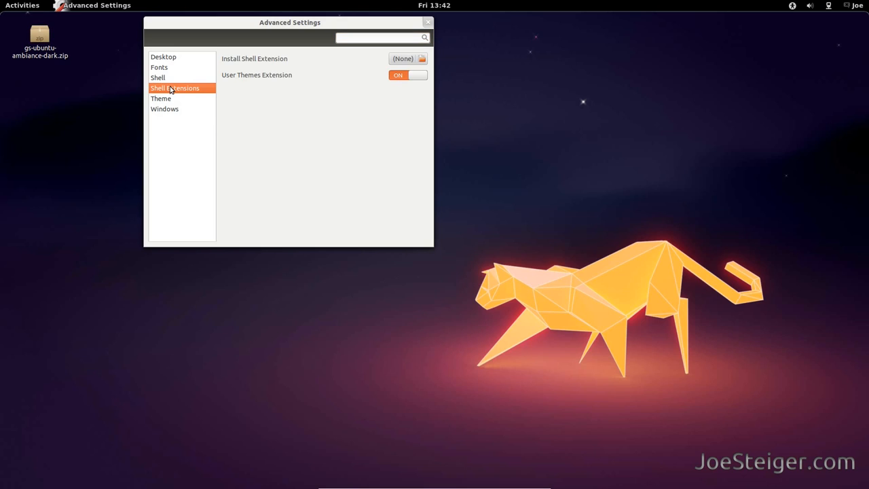
{"action": "mouse_move", "coordinate": [371, 87]}
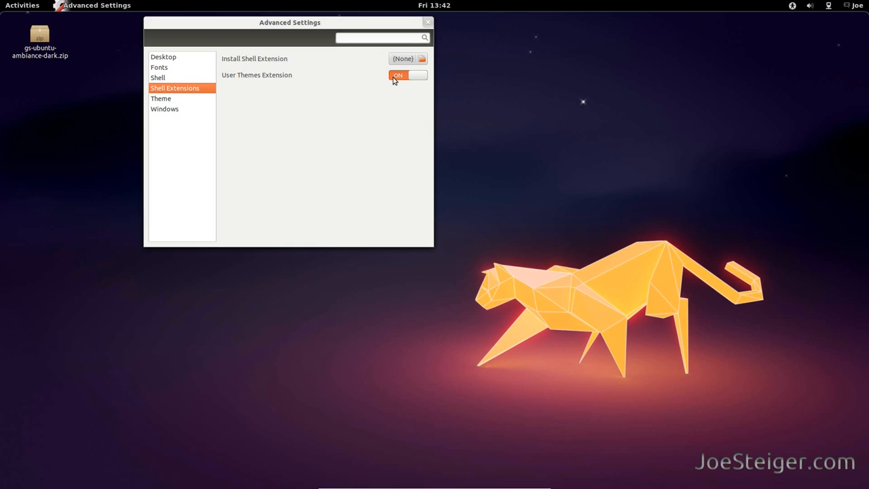
{"action": "left_click", "coordinate": [161, 99]}
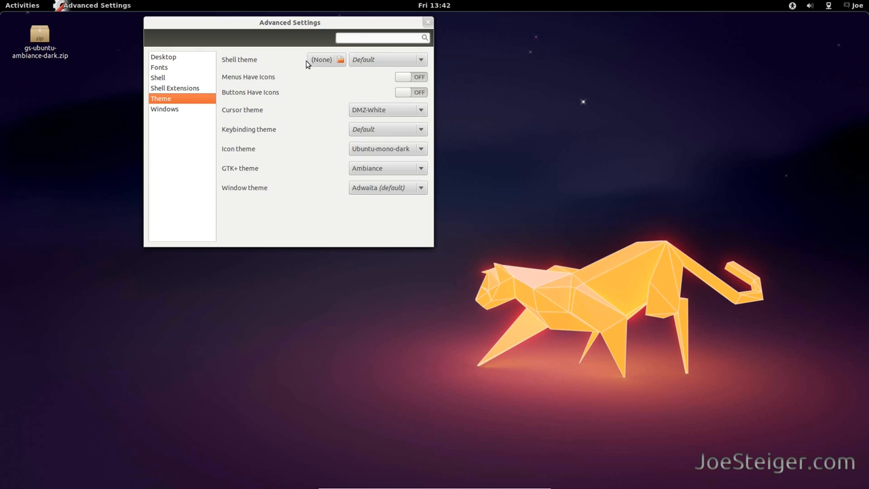
Install the gs-ubuntu-ambiance-dark.zip archive and pick Ubuntu Ambiance Dark in the Shell theme dropdown
{"action": "left_click", "coordinate": [340, 59]}
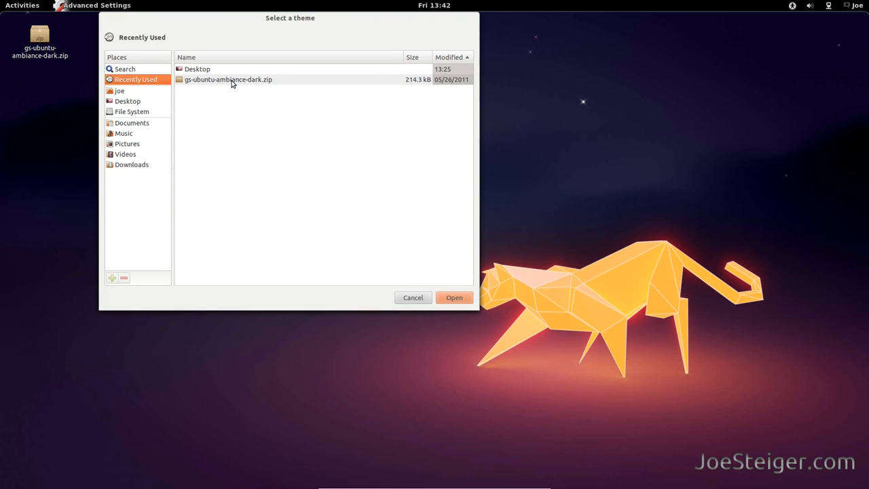
{"action": "mouse_move", "coordinate": [180, 90]}
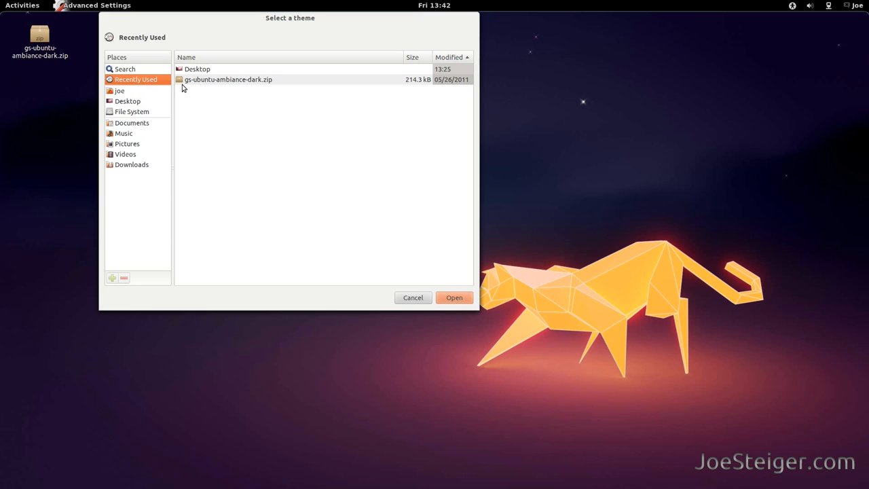
{"action": "left_click", "coordinate": [228, 80]}
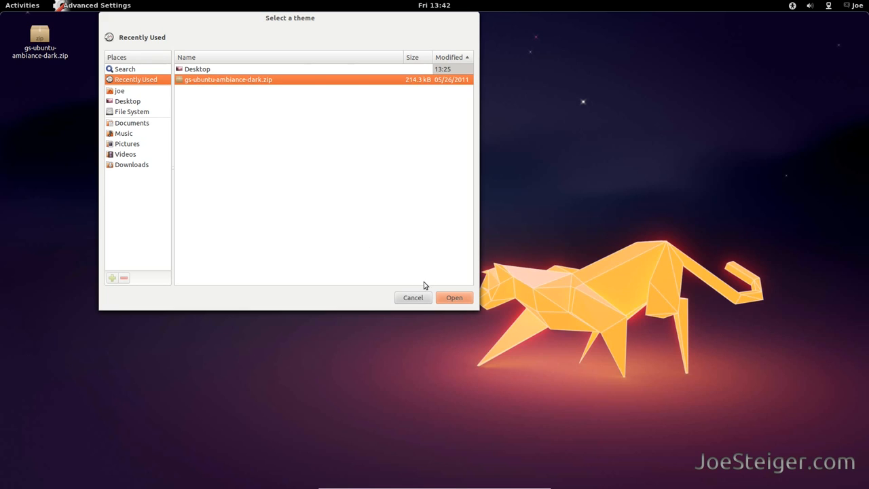
{"action": "left_click", "coordinate": [454, 297]}
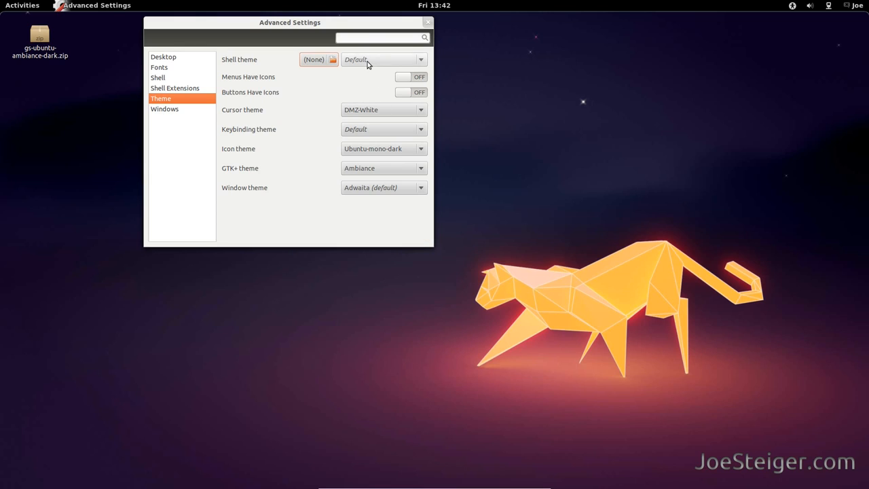
{"action": "left_click", "coordinate": [384, 60]}
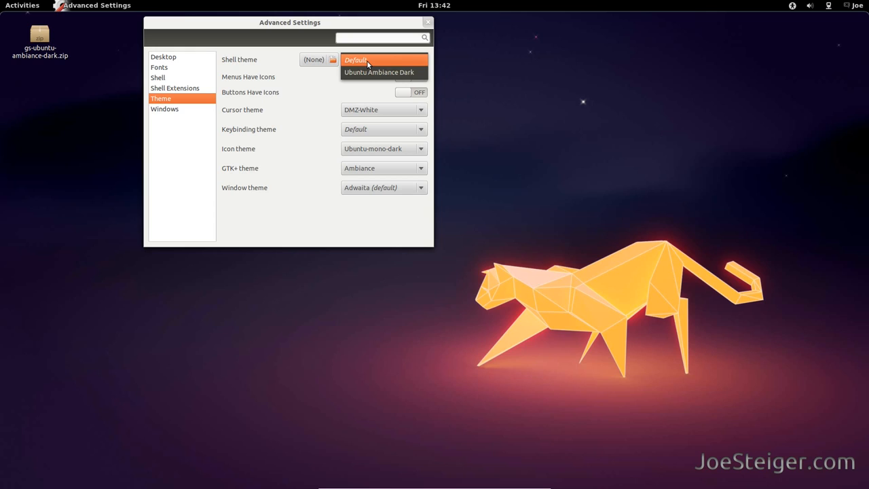
{"action": "left_click", "coordinate": [379, 72]}
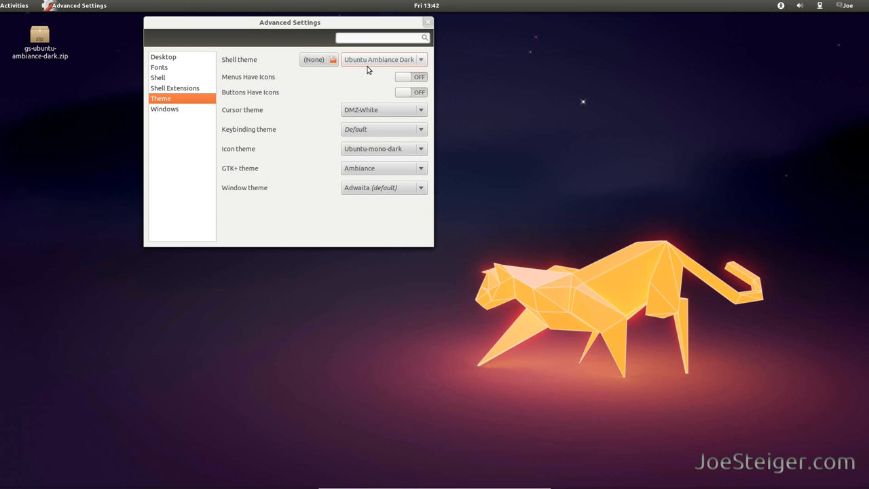